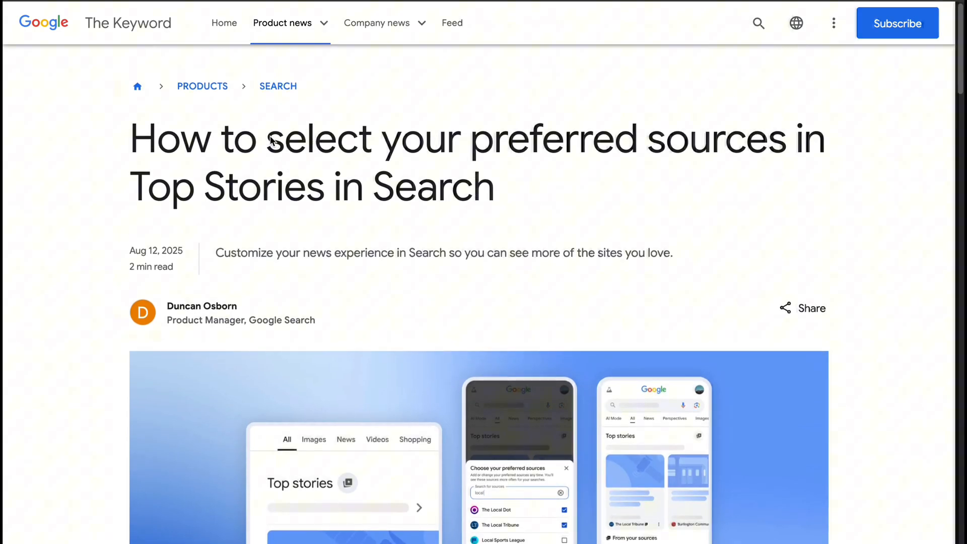
# Scroll down through the article after selecting its headline.
pyautogui.tripleClick(250, 138)
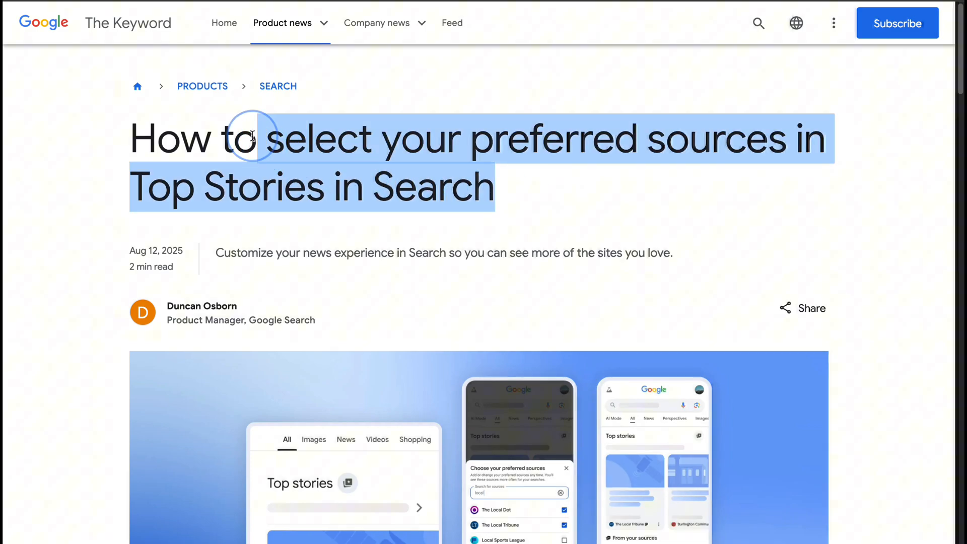
pyautogui.scroll(-3)
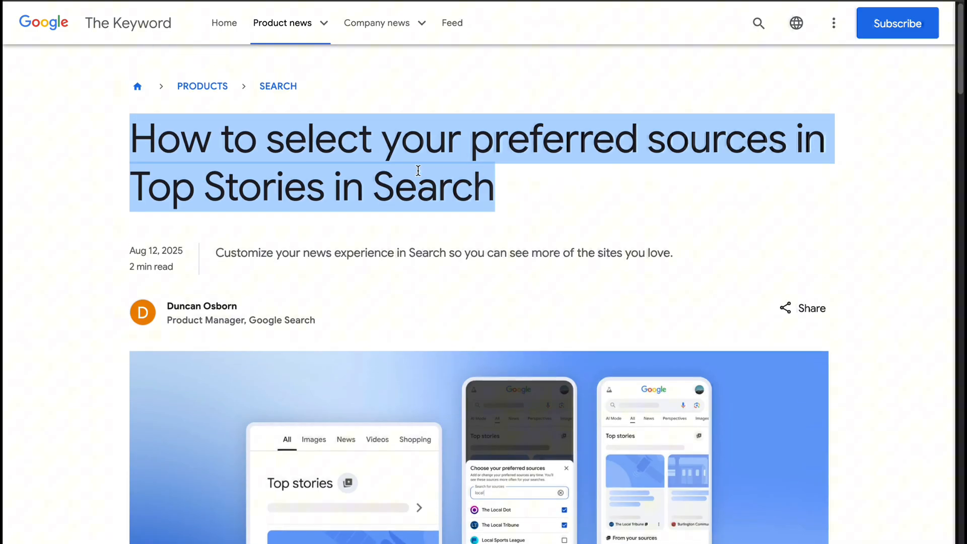
pyautogui.scroll(-3)
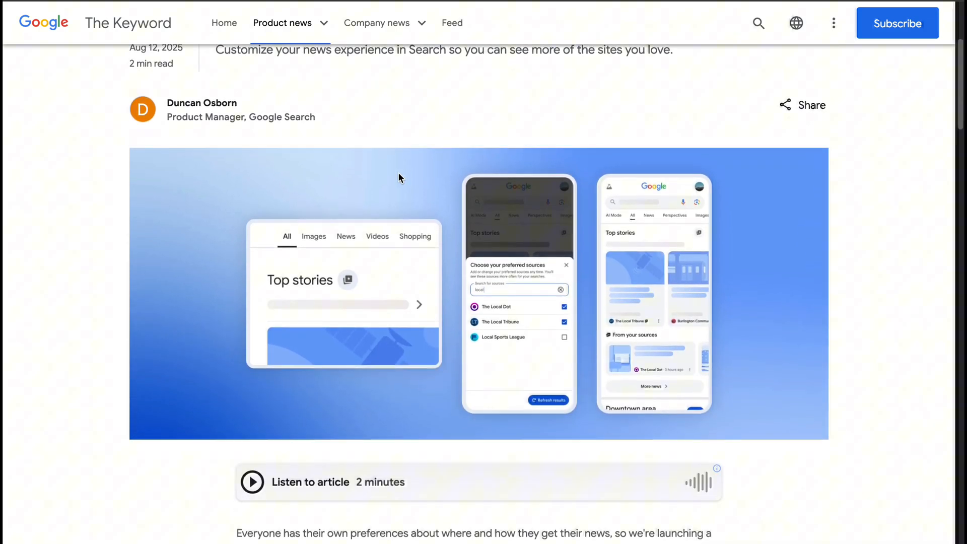
pyautogui.scroll(-3)
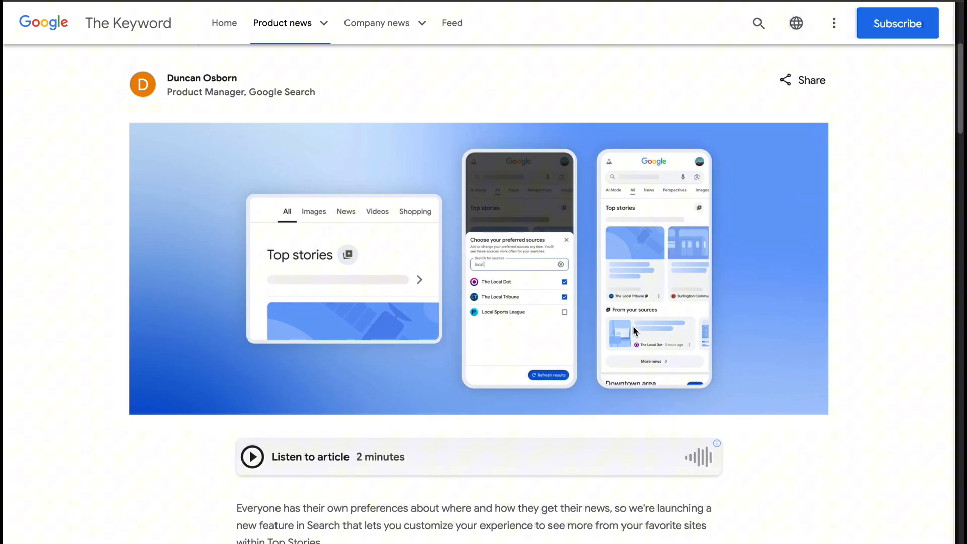
pyautogui.scroll(-3)
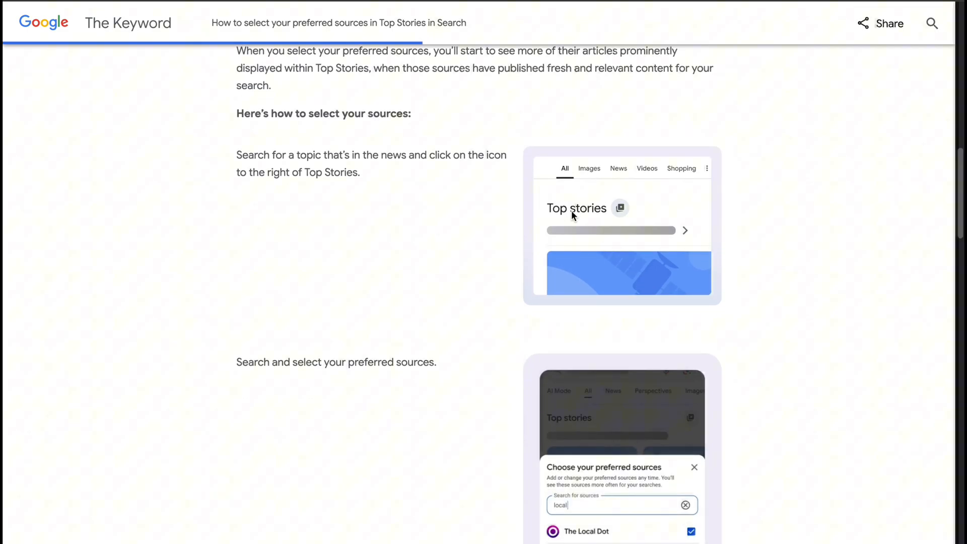
pyautogui.scroll(-3)
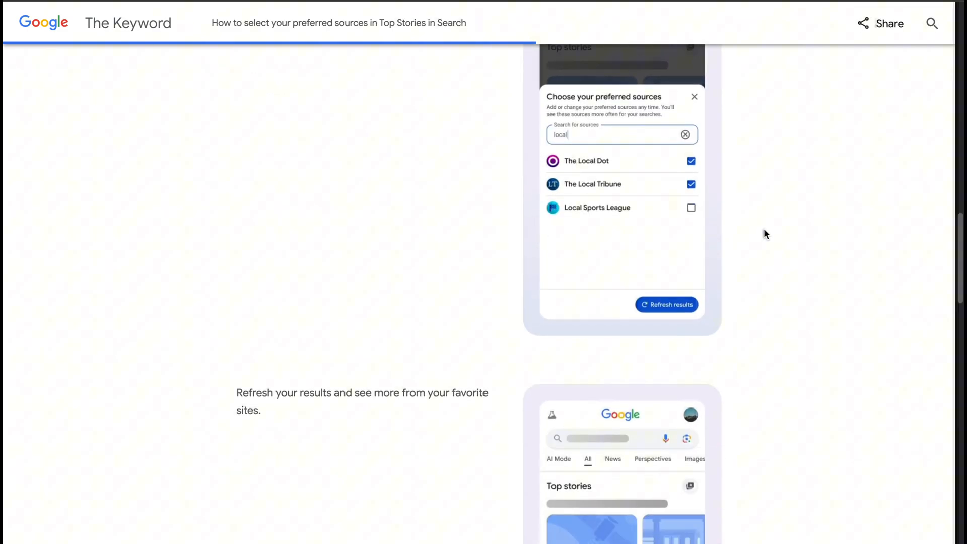
pyautogui.scroll(-3)
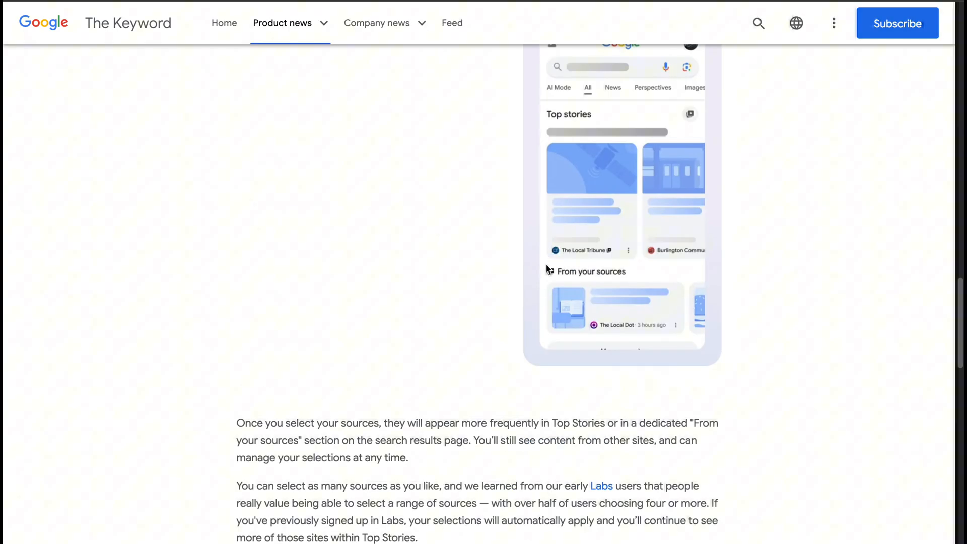
pyautogui.moveTo(631, 343)
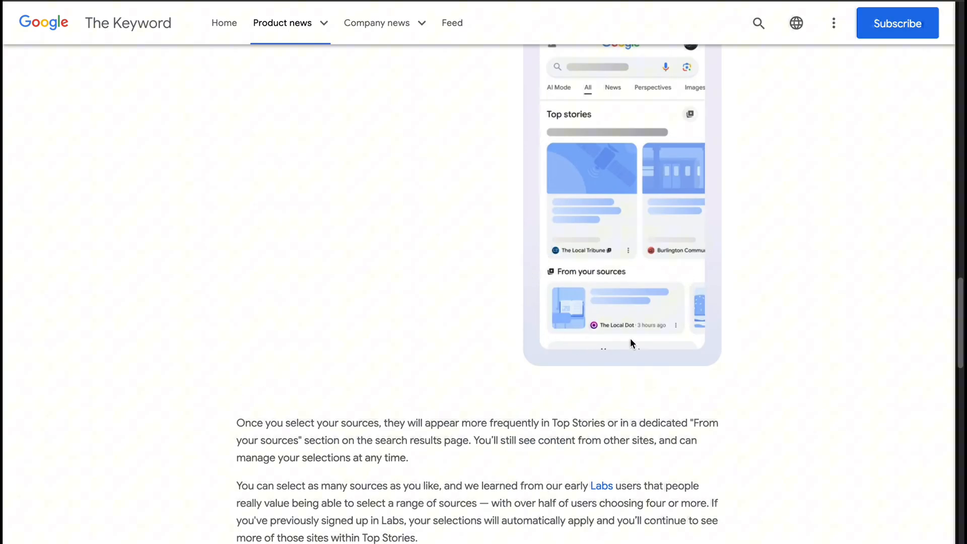
pyautogui.moveTo(579, 273)
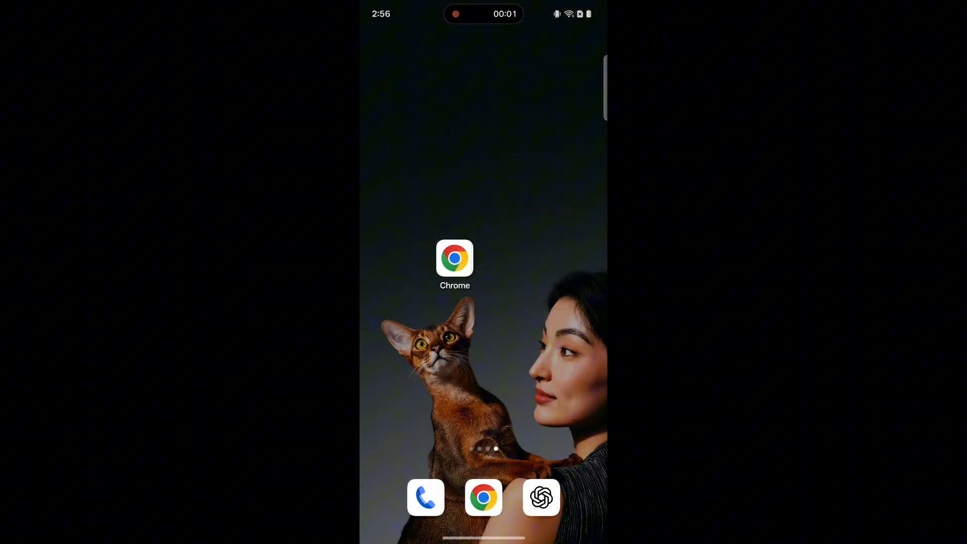
# Launch Chrome on the phone and load the Google search homepage.
pyautogui.click(455, 259)
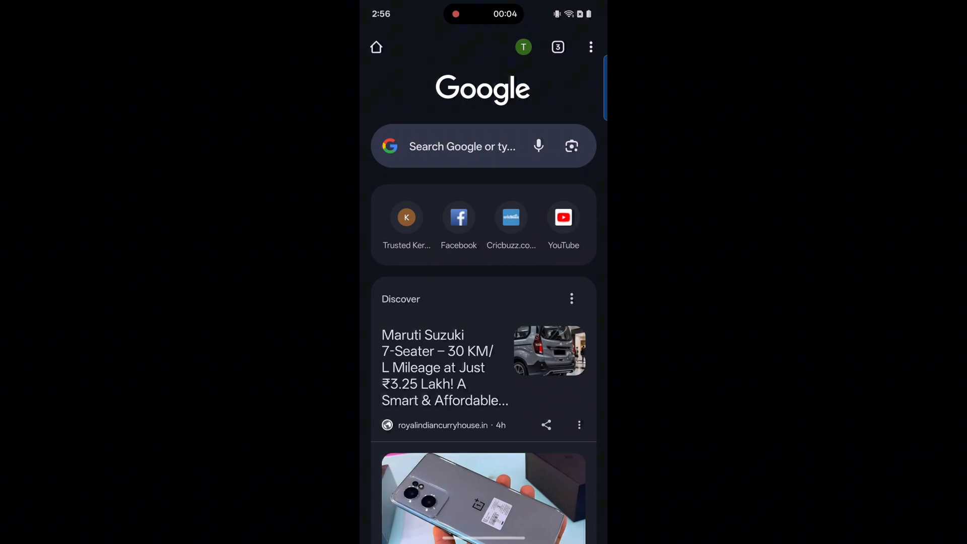
pyautogui.click(462, 146)
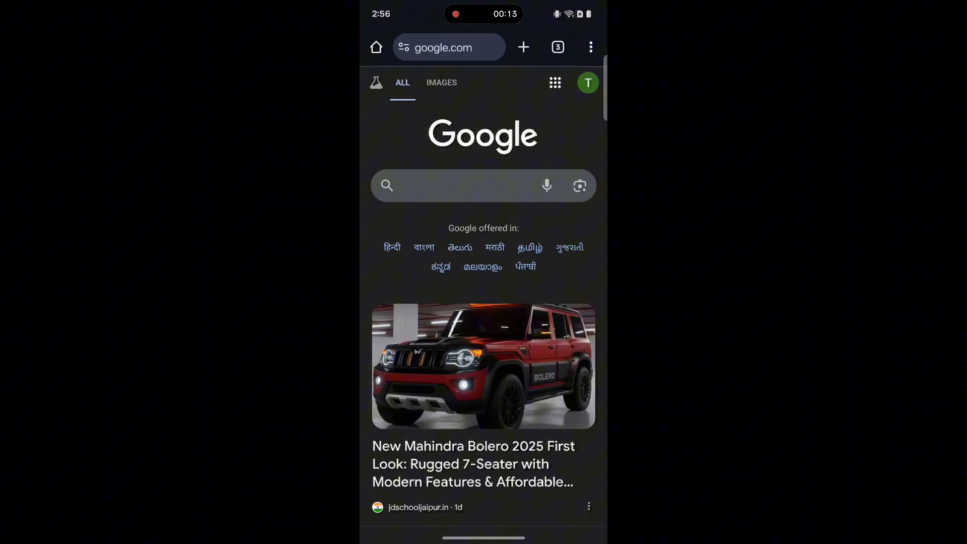
# From the profile avatar, go through Search personalisation to the Source preferences page.
pyautogui.click(587, 83)
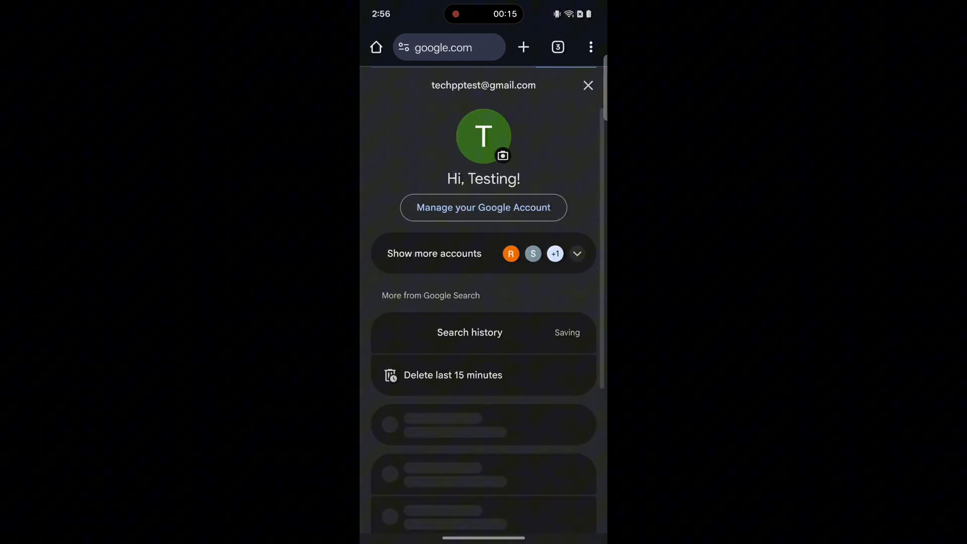
pyautogui.scroll(-3)
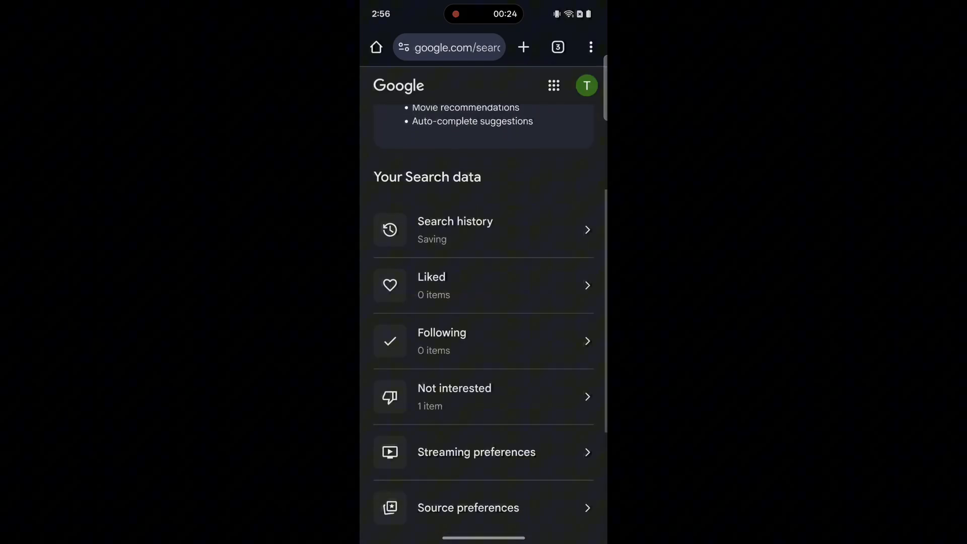
pyautogui.scroll(-3)
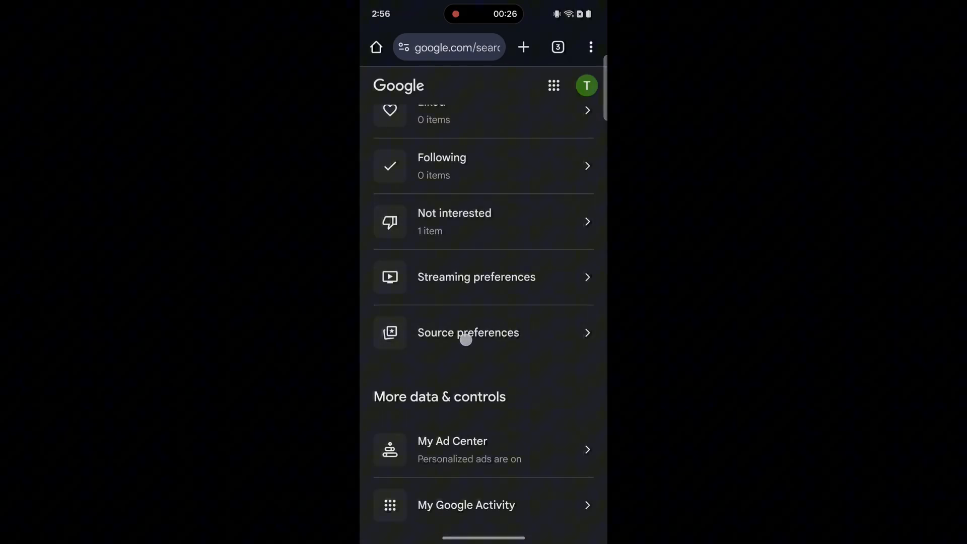
pyautogui.click(467, 332)
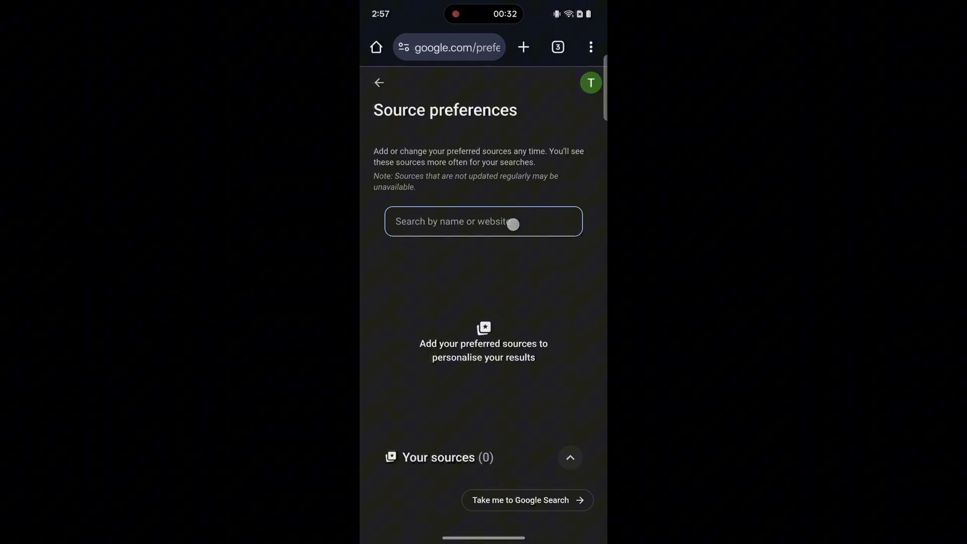
# Search 'Te' and tick TechPP (techpp.com) so Your sources shows 1.
pyautogui.write('Techpp')
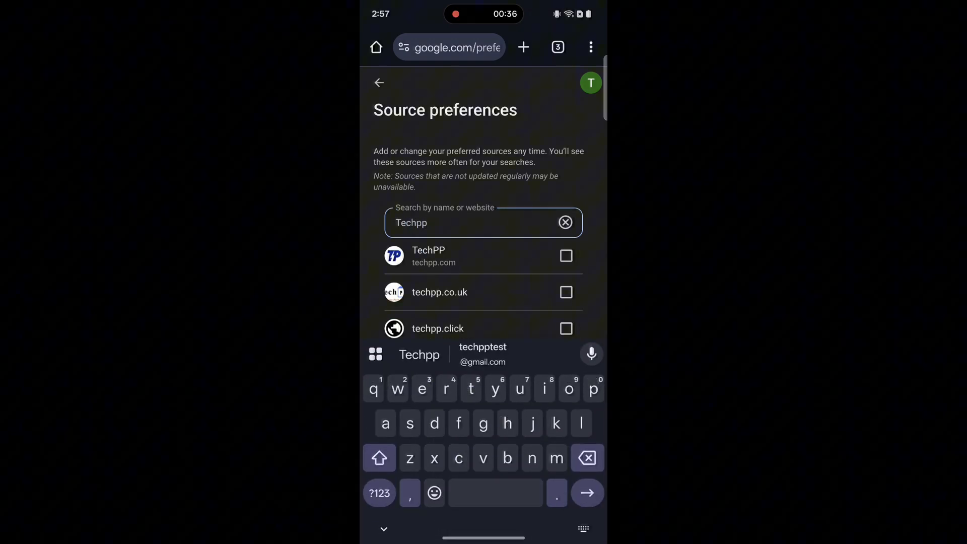
pyautogui.click(566, 256)
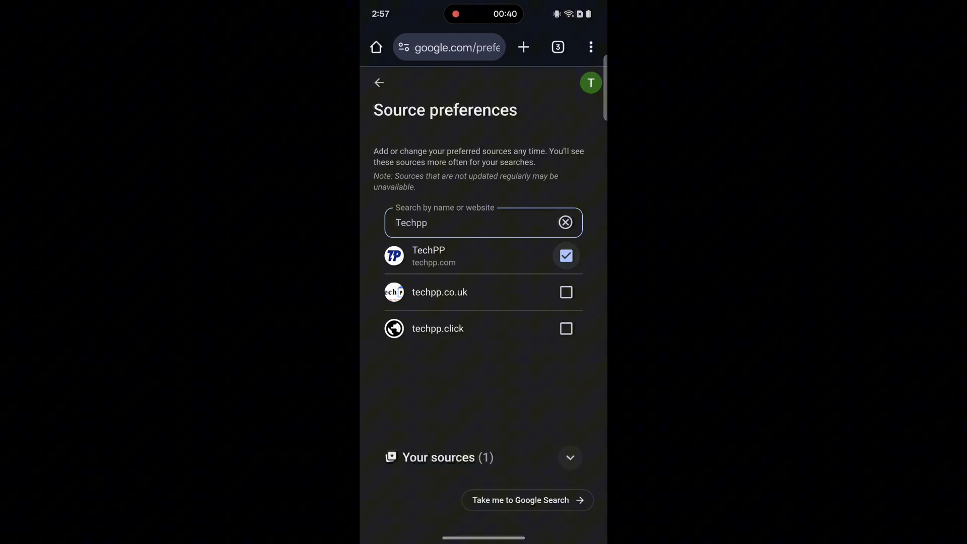
pyautogui.click(569, 457)
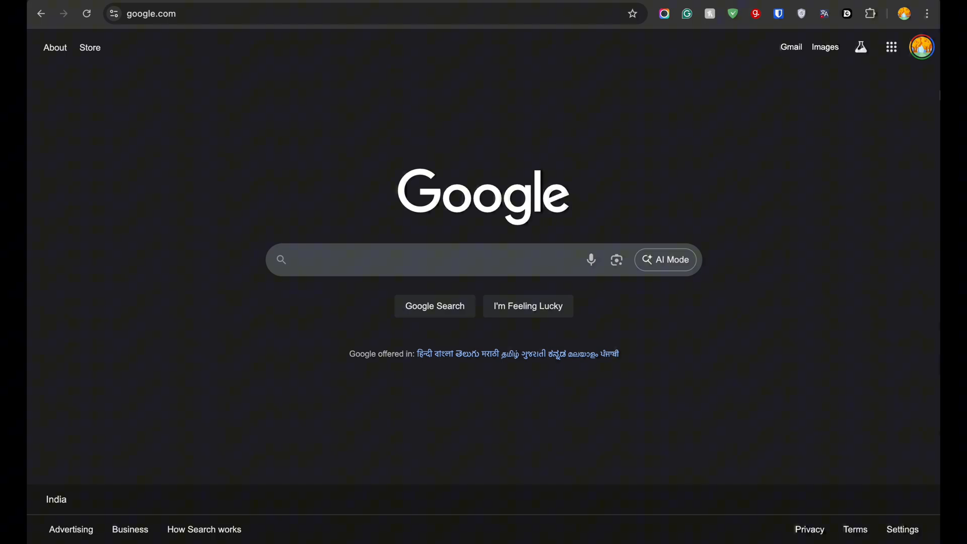
pyautogui.moveTo(730, 133)
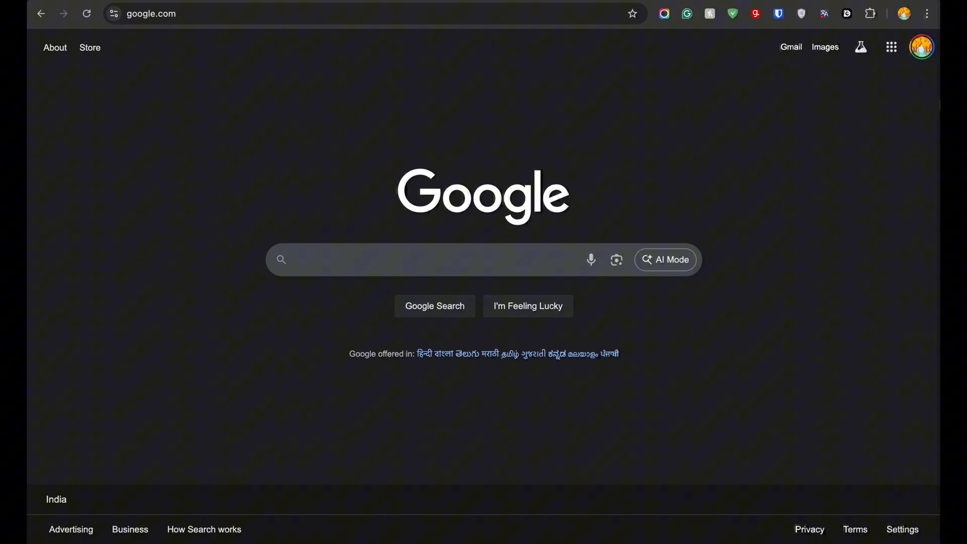
pyautogui.moveTo(922, 48)
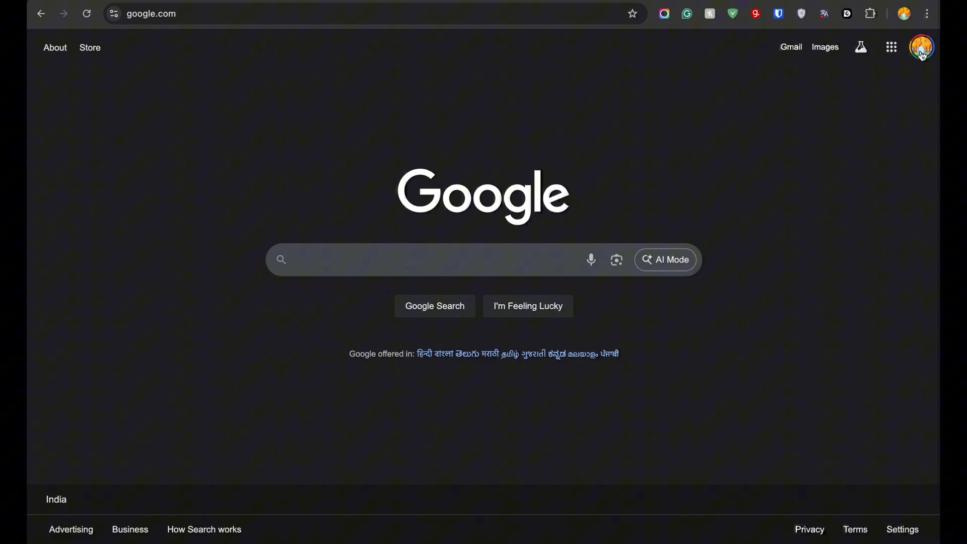
# On desktop google.com, go from the avatar to Search personalisation and scroll to Source preferences.
pyautogui.click(920, 46)
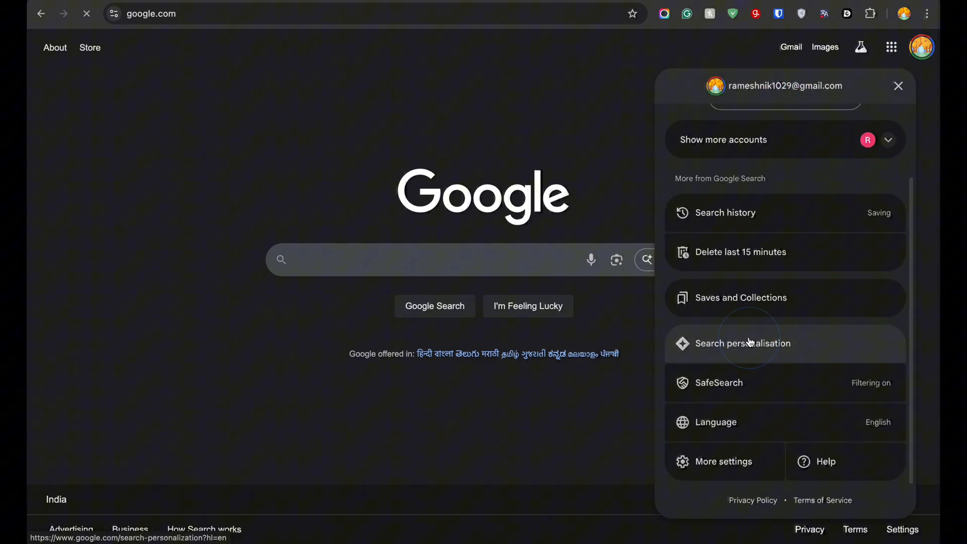
pyautogui.click(749, 343)
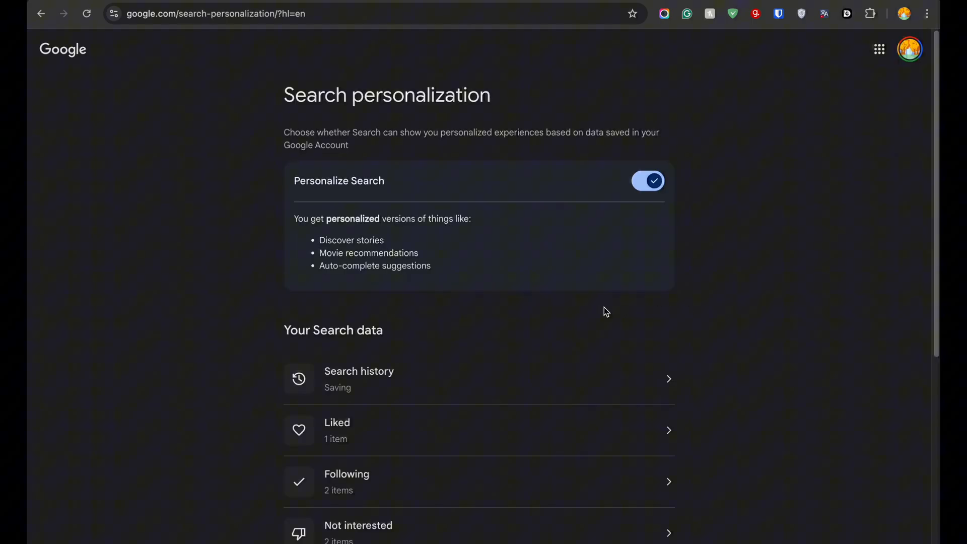
pyautogui.scroll(-3)
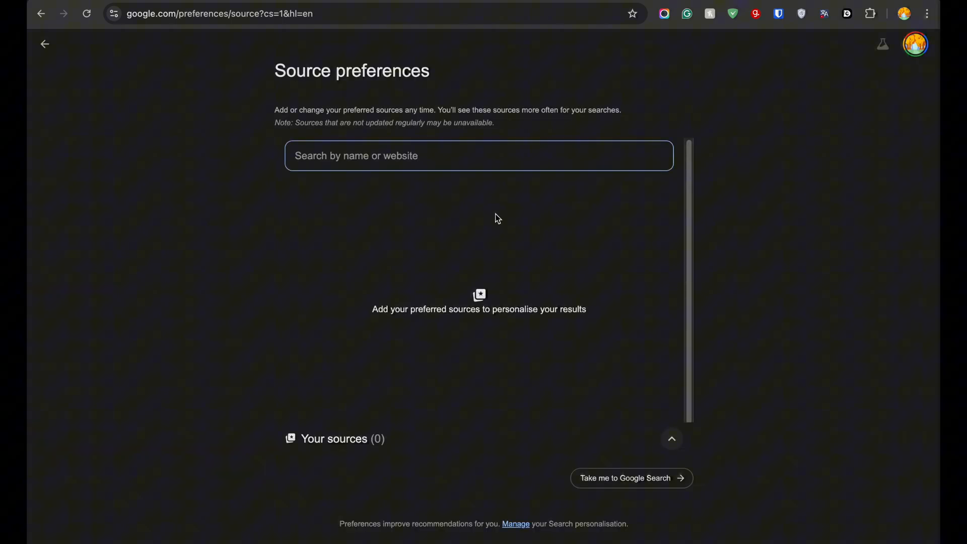
# Search 'TECH', tick TechPP, clear the search and expand Your sources to show it listed.
pyautogui.write('TECHPP')
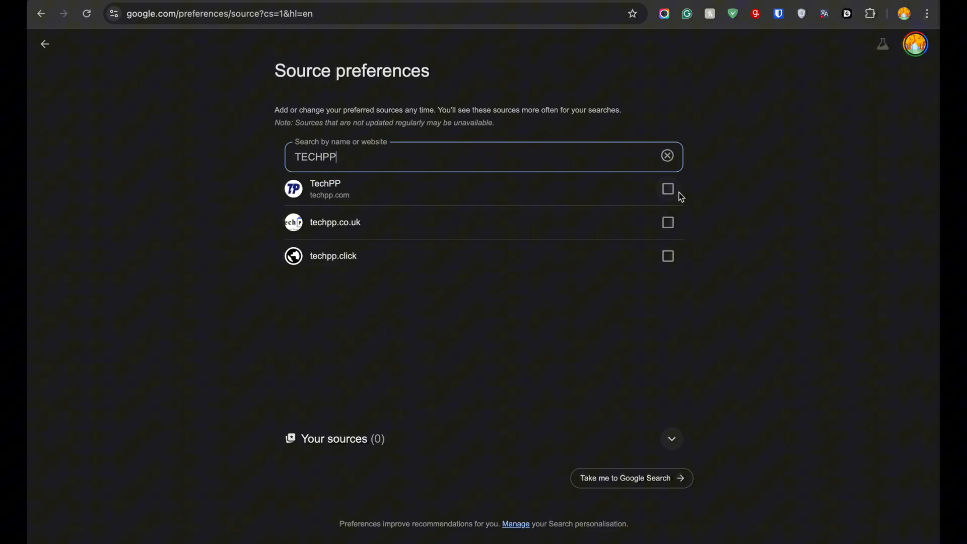
pyautogui.click(667, 189)
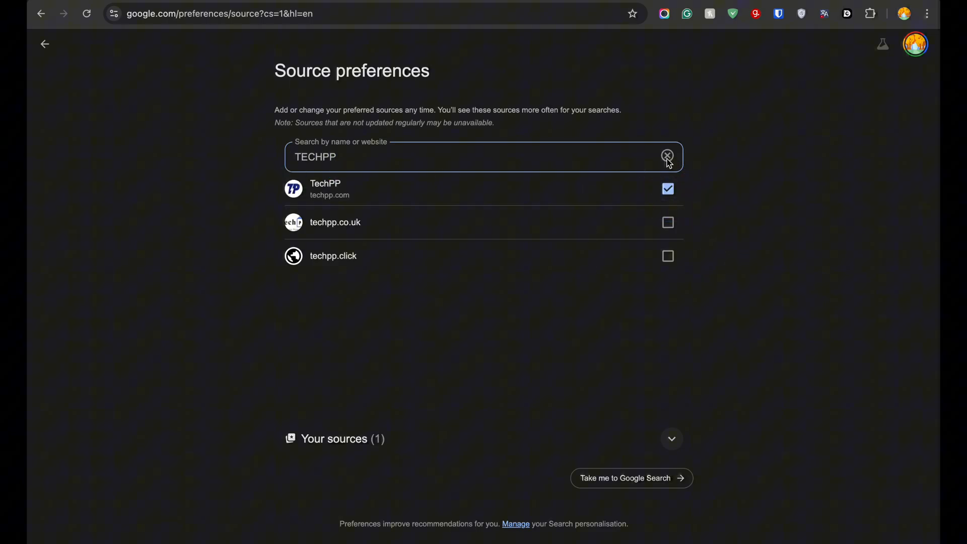
pyautogui.click(667, 155)
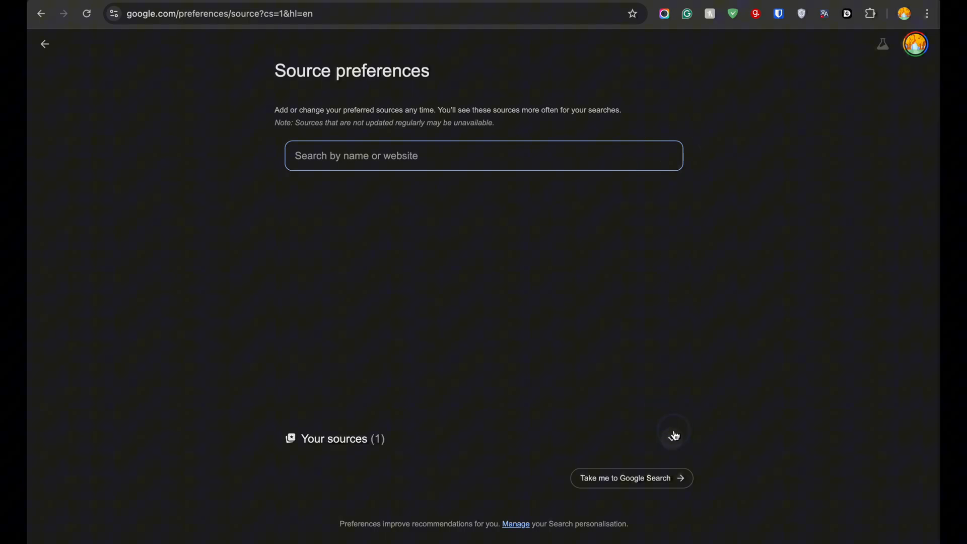
pyautogui.click(673, 433)
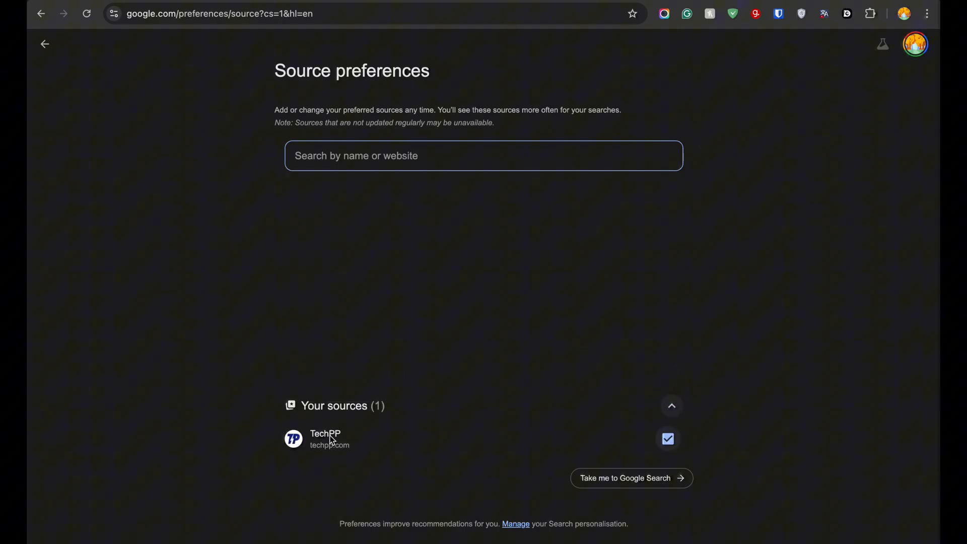